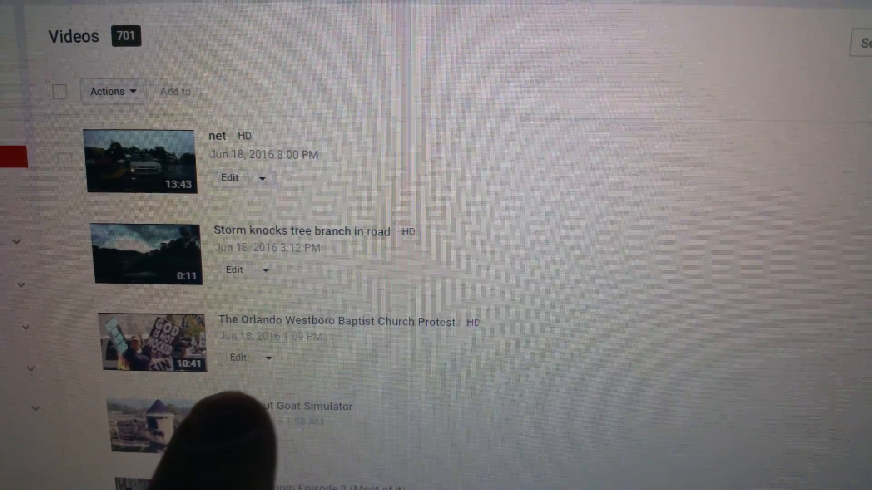
- Open 'The Orlando Westboro Baptist Church Protest' video and scroll to its 24 comments
scroll("down", 3)
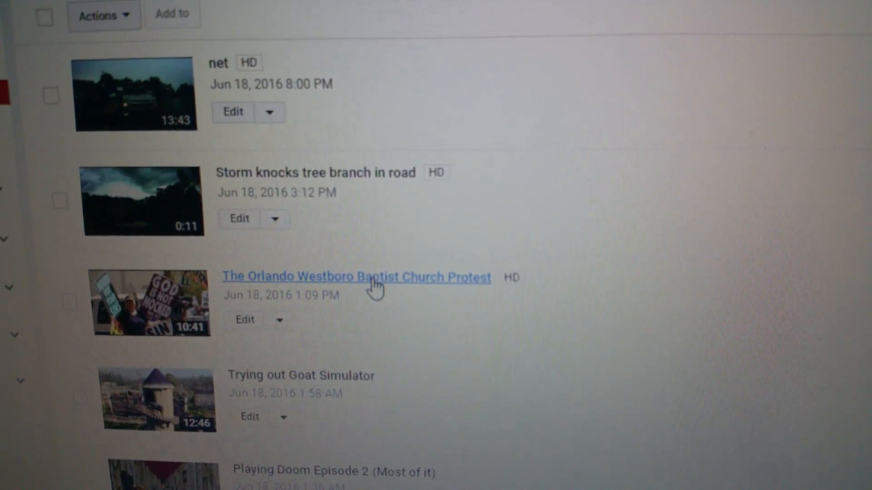
left_click(356, 277)
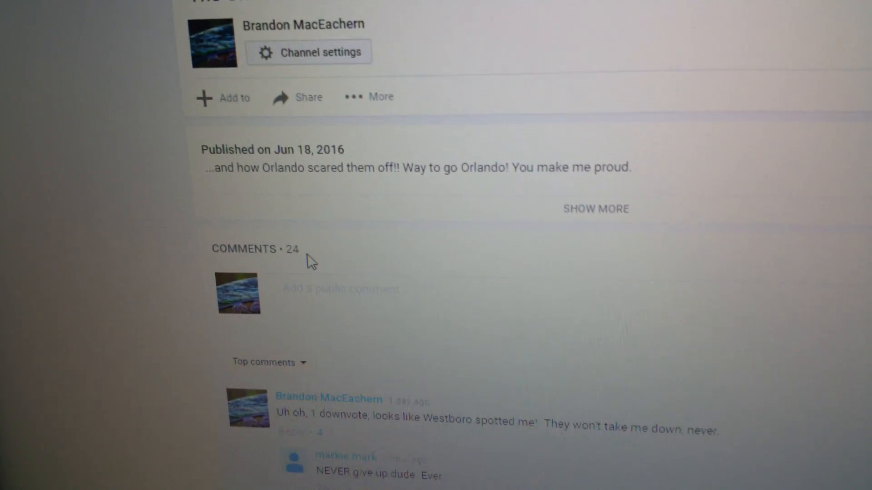
scroll("down", 3)
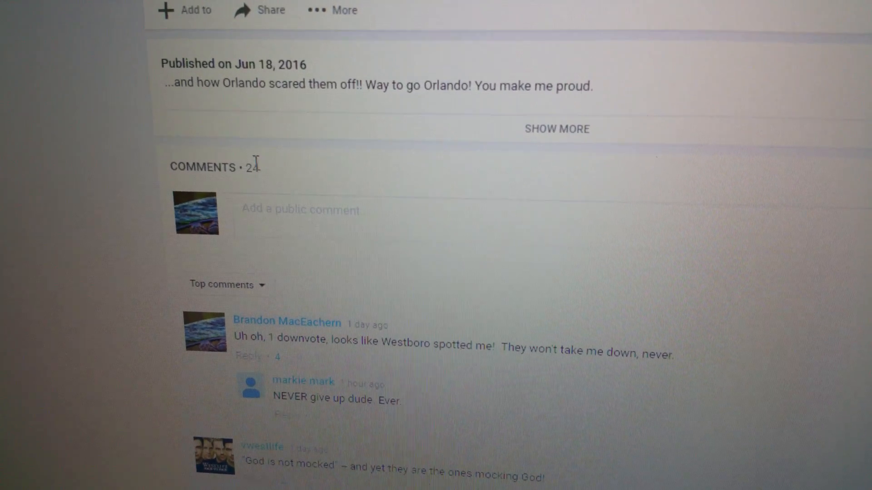
- Sort the protest video's comments by 'Newest first' instead of 'Top comments'
left_click(222, 285)
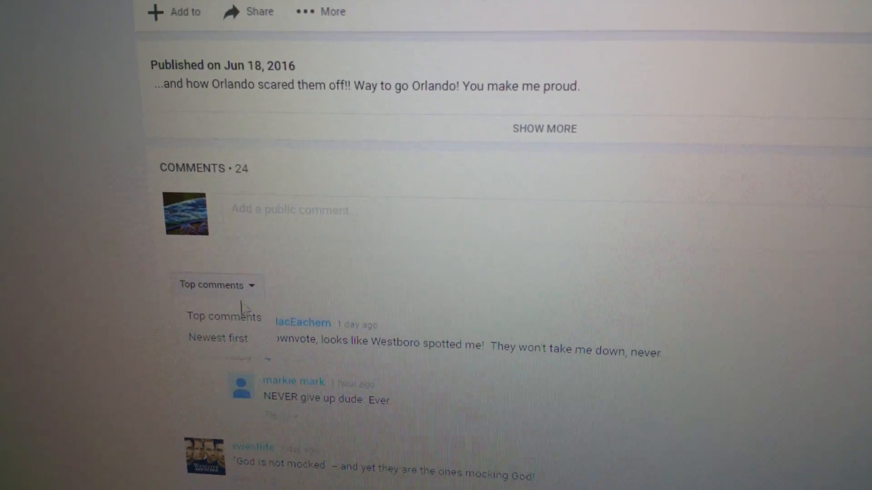
left_click(216, 285)
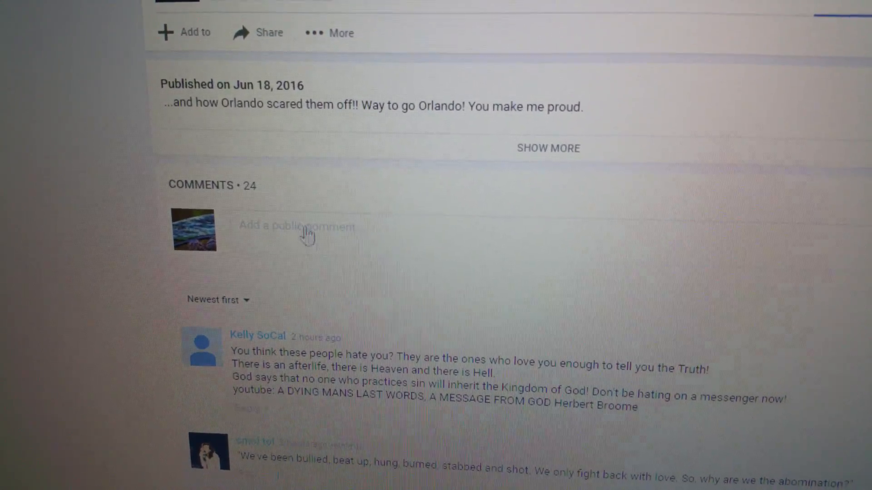
scroll("down", 3)
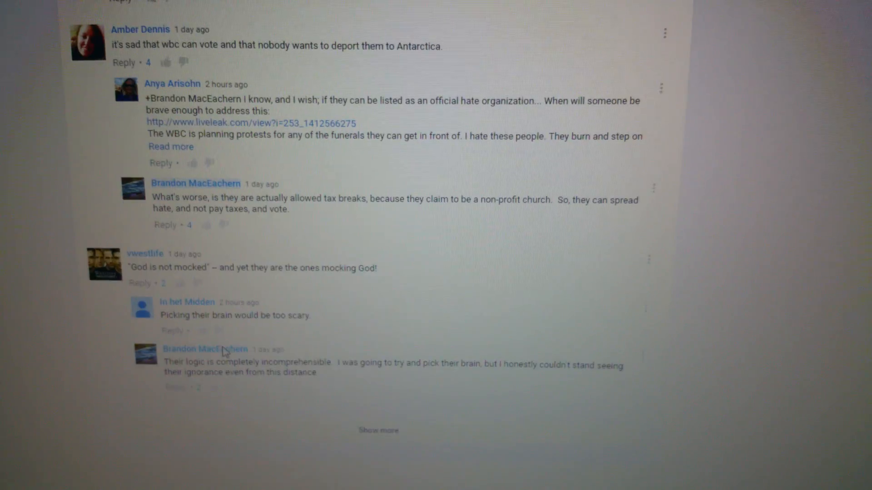
scroll("down", 3)
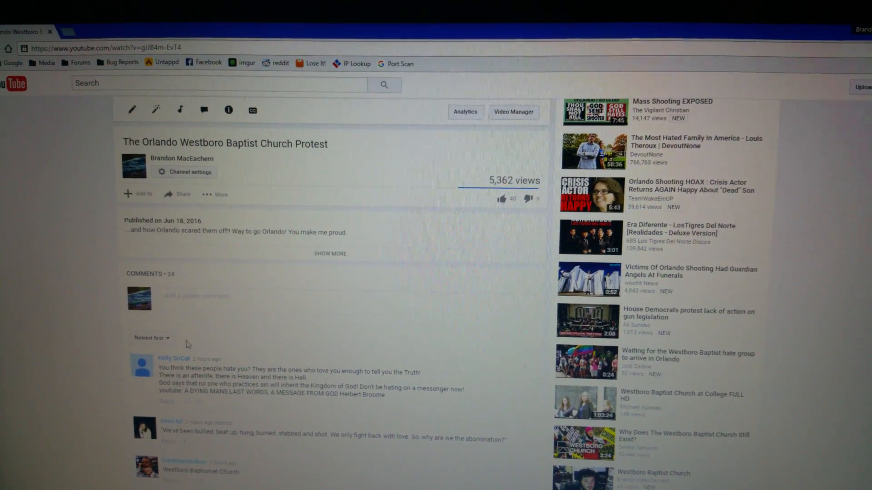
scroll("down", 3)
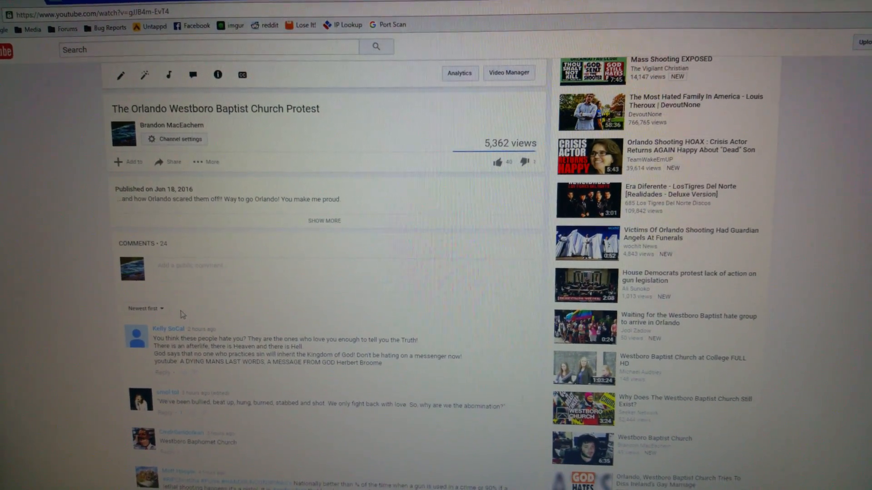